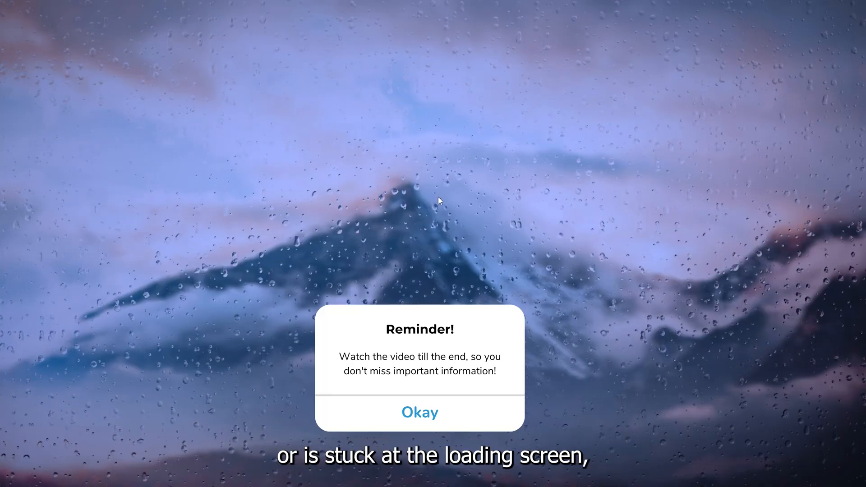
Launch Task Manager from the Start button's power user menu.
click(420, 412)
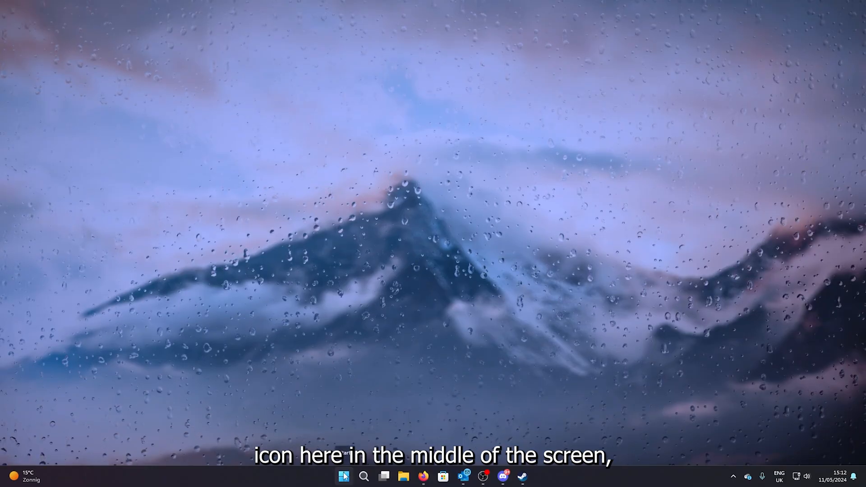
right_click(343, 477)
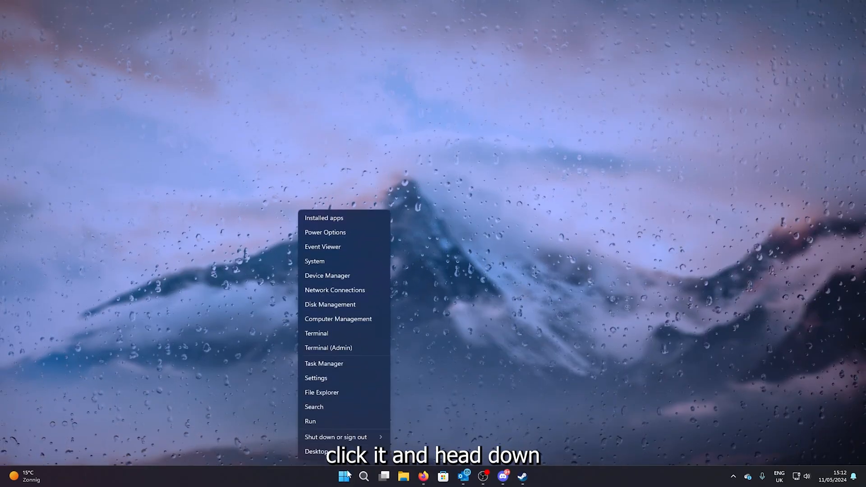
click(324, 363)
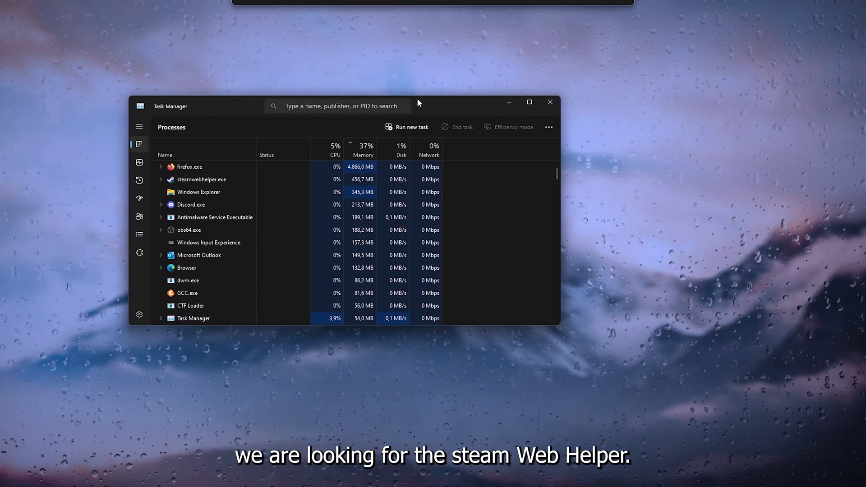
Search 'steam' and end the Steam Client WebHelper process.
click(337, 107)
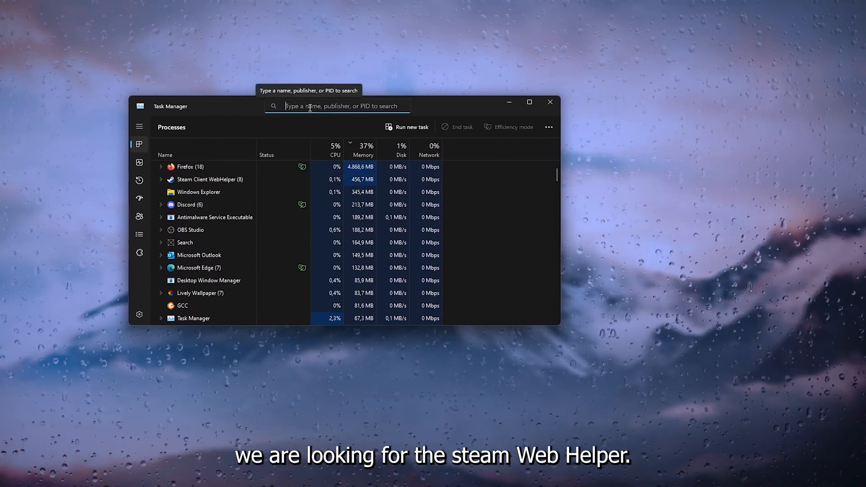
text(steam)
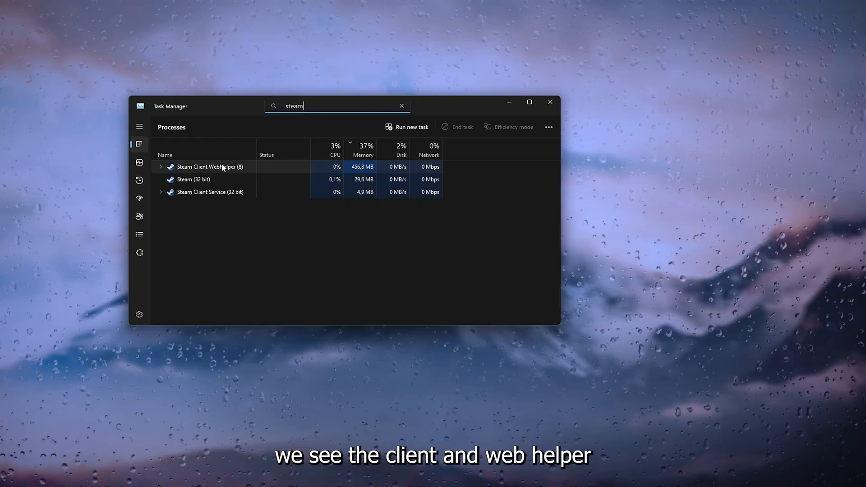
right_click(210, 166)
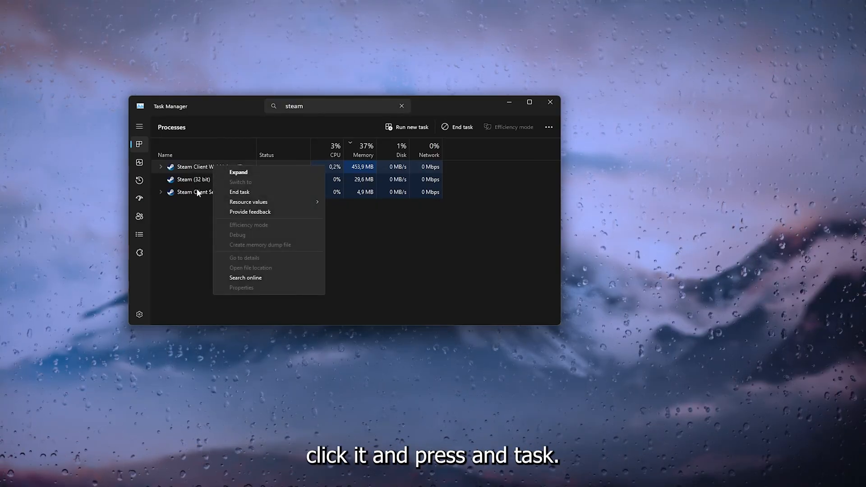
click(238, 172)
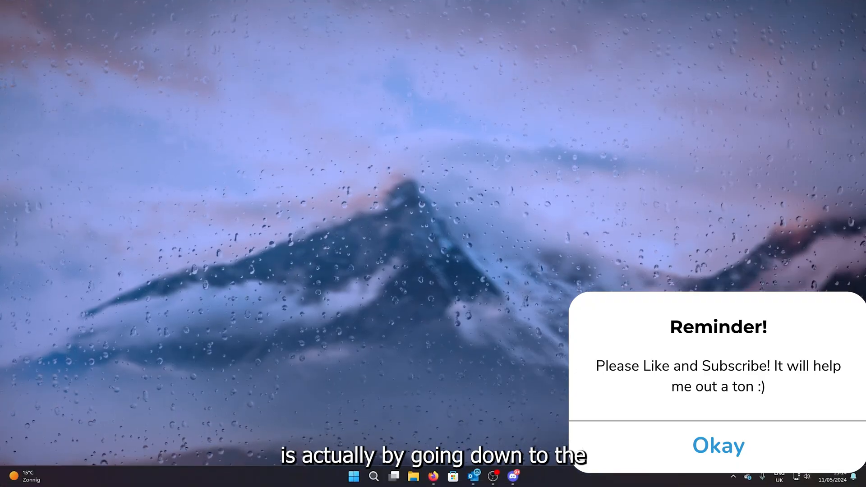
Search 'steam' and go to the Steam shortcut's file location.
click(374, 476)
text(stea)
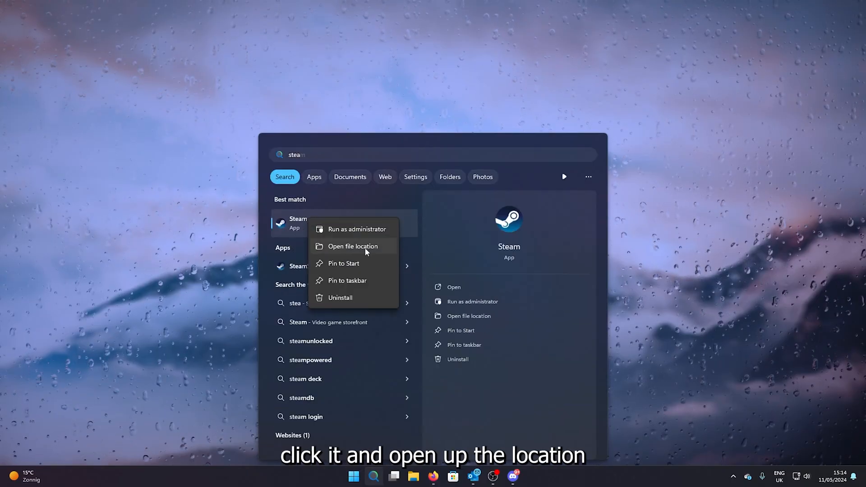
click(353, 247)
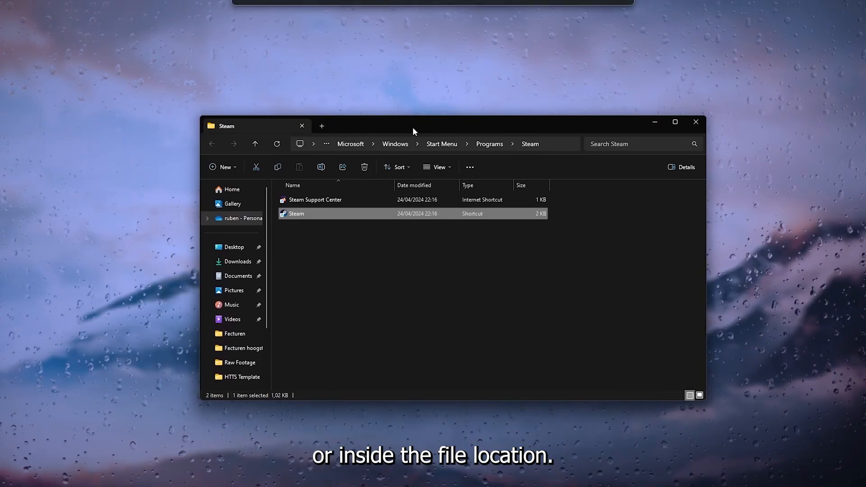
Follow the shortcut to Steam's Program Files (x86) install folder and locate steam.exe.
right_click(296, 214)
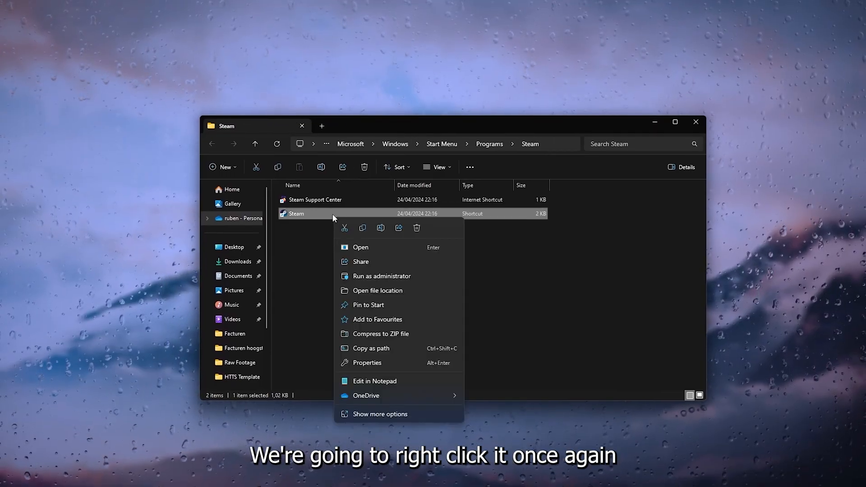
click(378, 291)
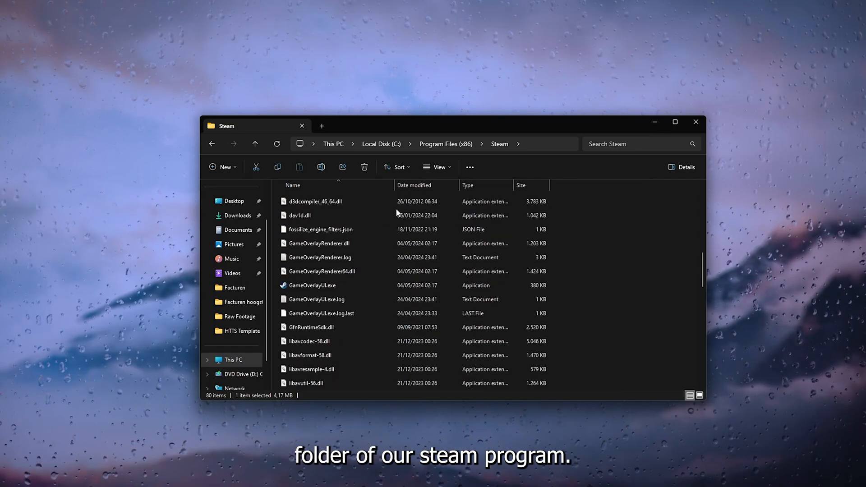
scroll(down, 3)
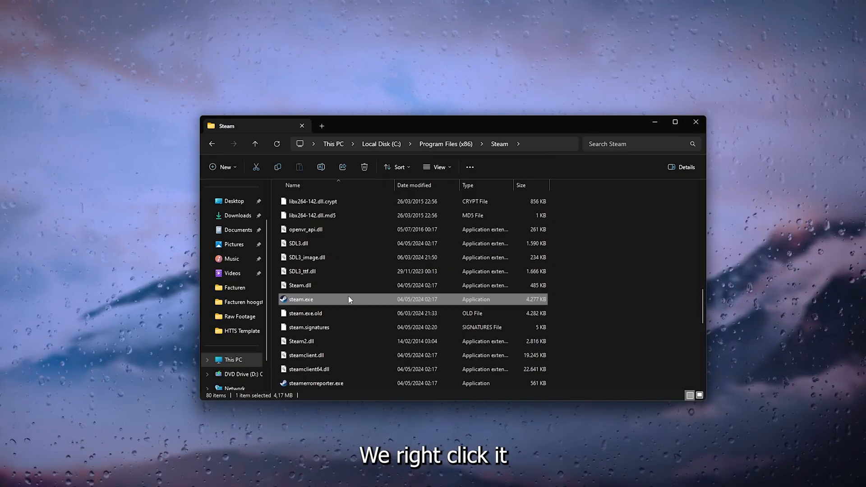
Bring up the Properties window for steam.exe and centre it on screen.
right_click(300, 299)
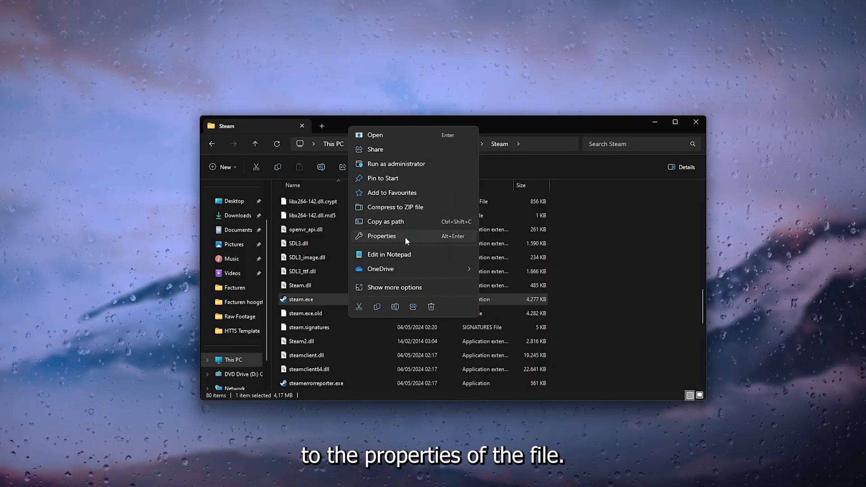
click(382, 235)
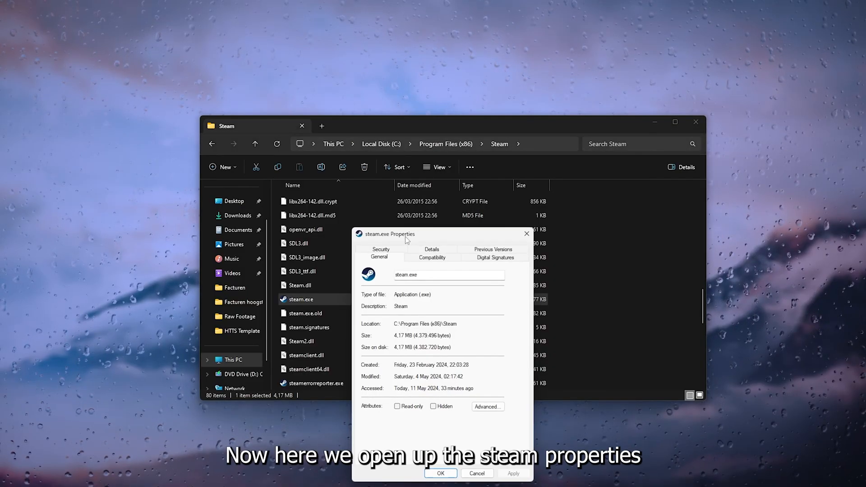
drag(390, 234, 381, 139)
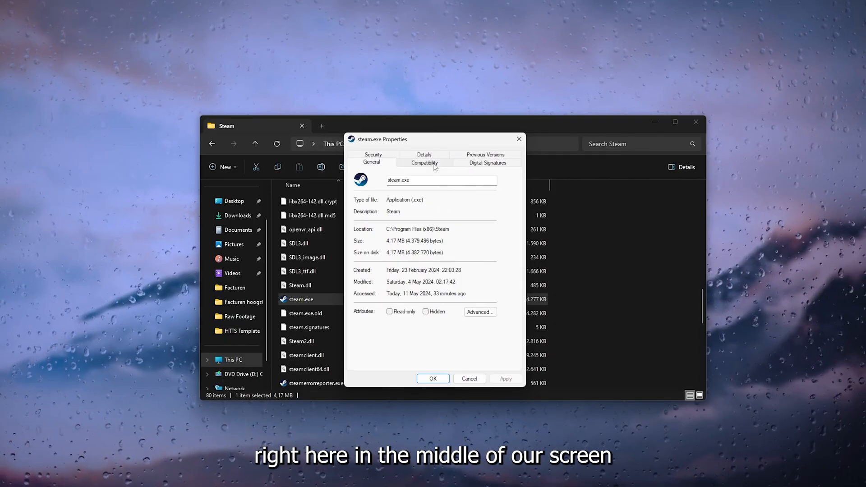
Enable Windows 8 compatibility mode and Run as administrator for steam.exe, apply and confirm.
click(425, 163)
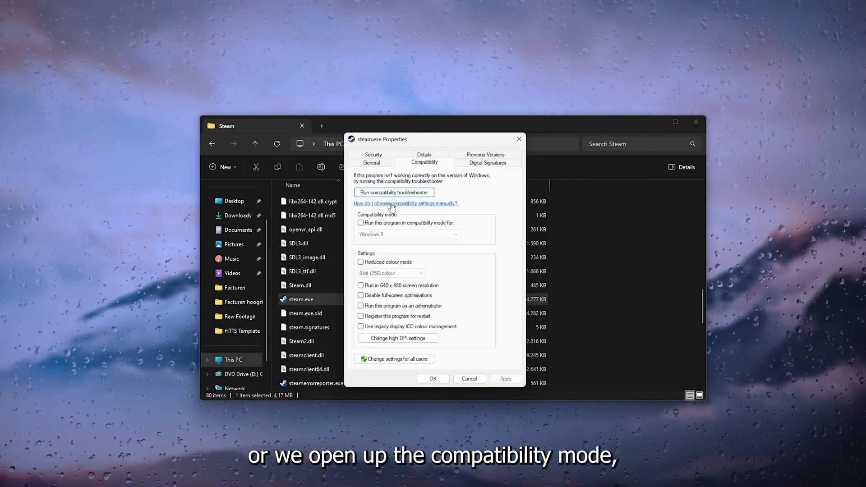
click(361, 223)
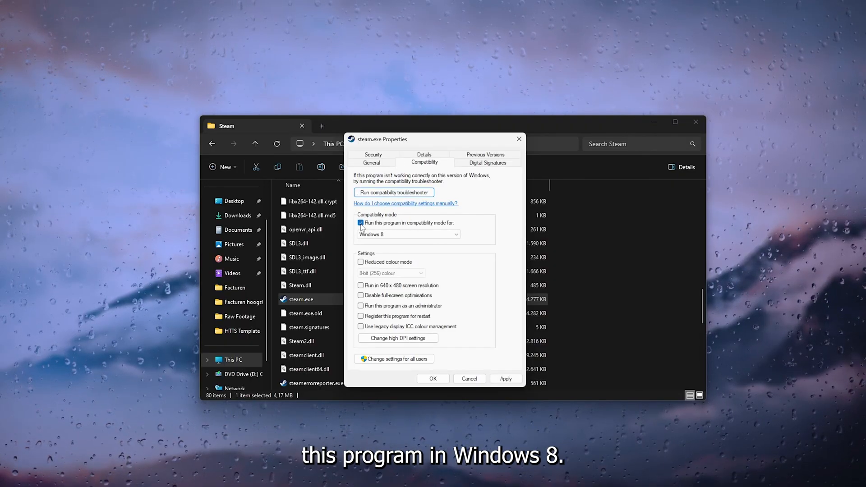
click(408, 234)
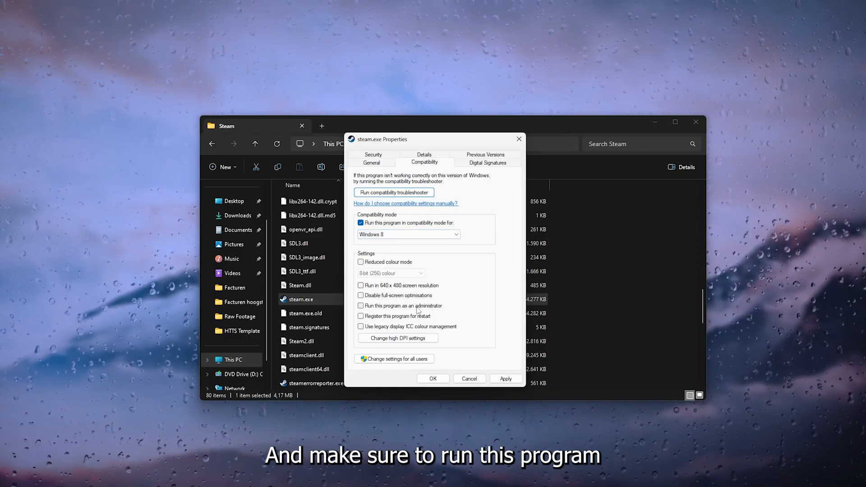
click(361, 306)
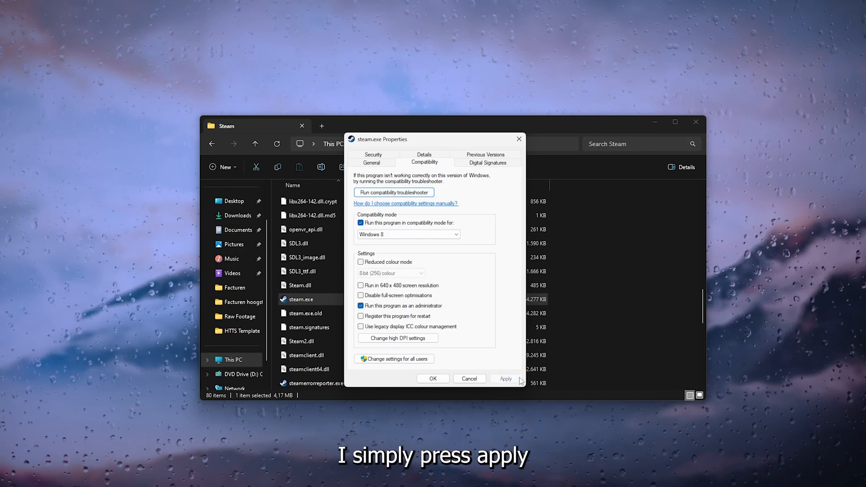
click(506, 379)
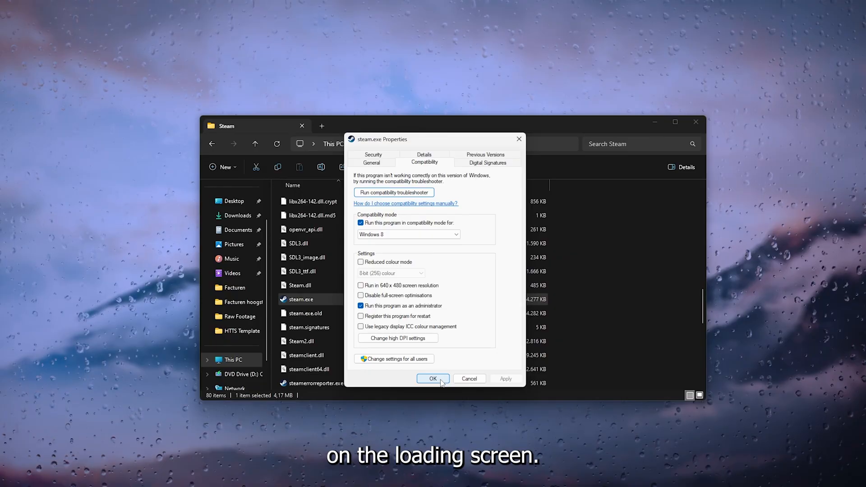
click(433, 378)
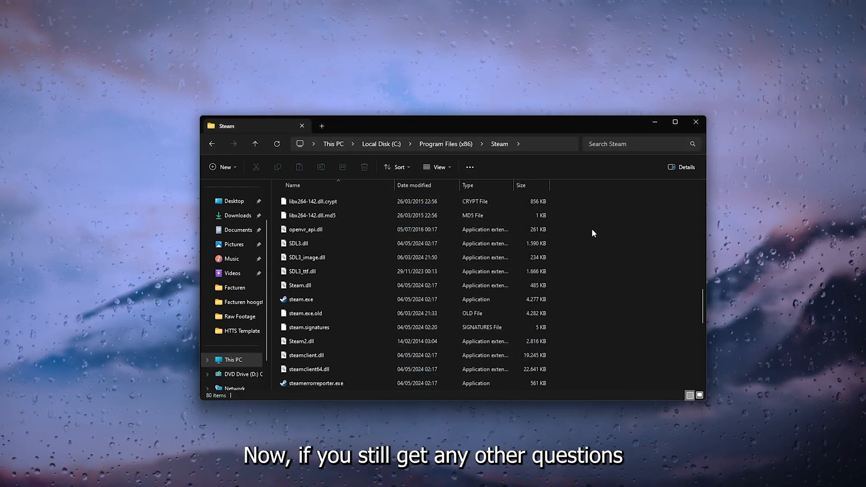